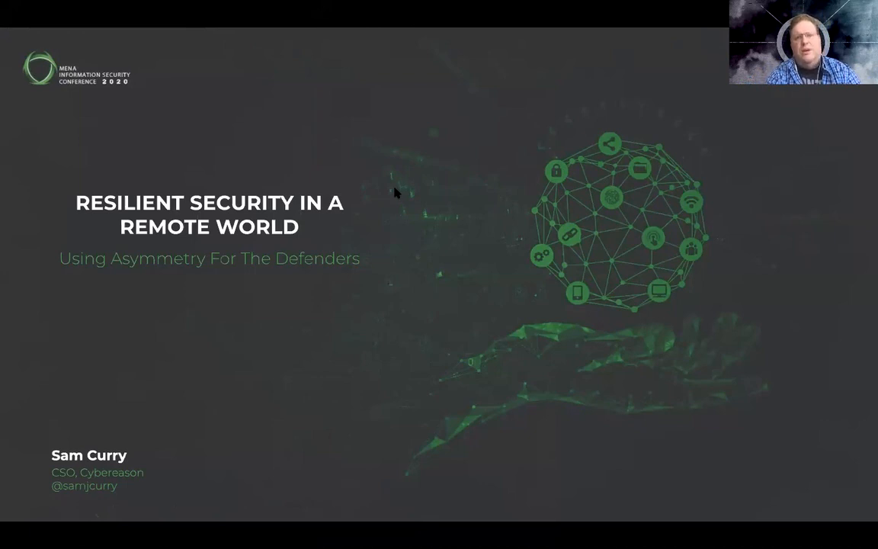
pyautogui.moveTo(539, 147)
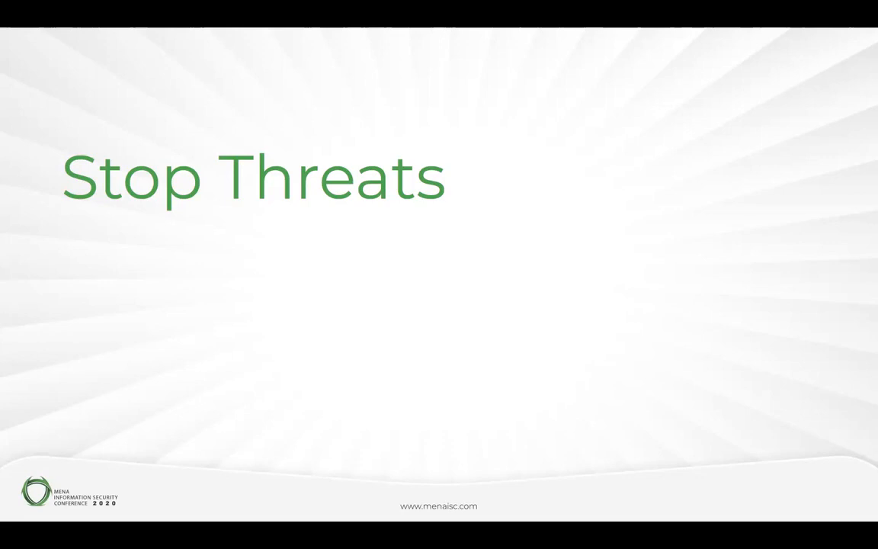
pyautogui.moveTo(749, 43)
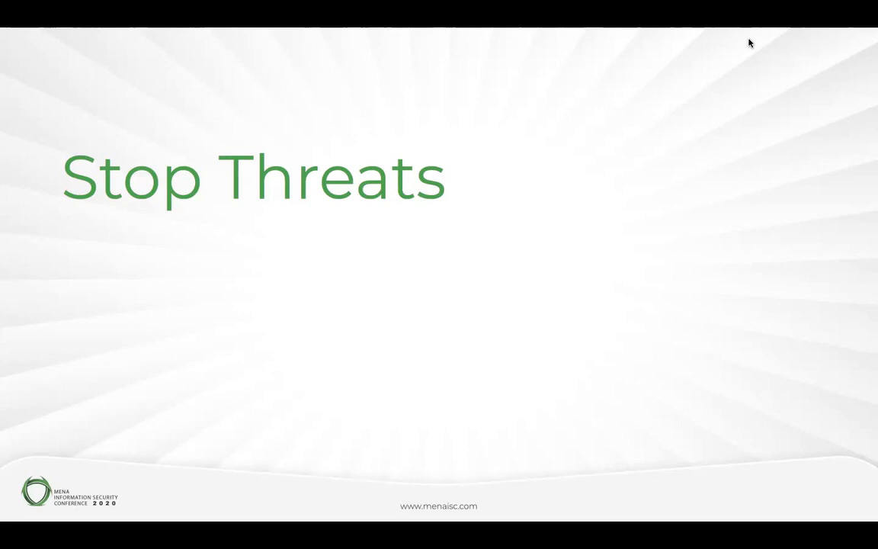
pyautogui.moveTo(651, 160)
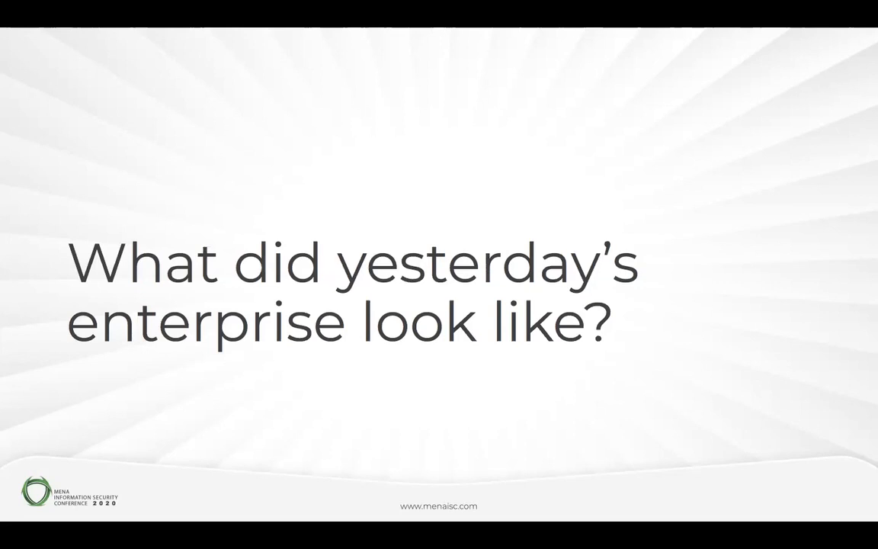
pyautogui.press('right')
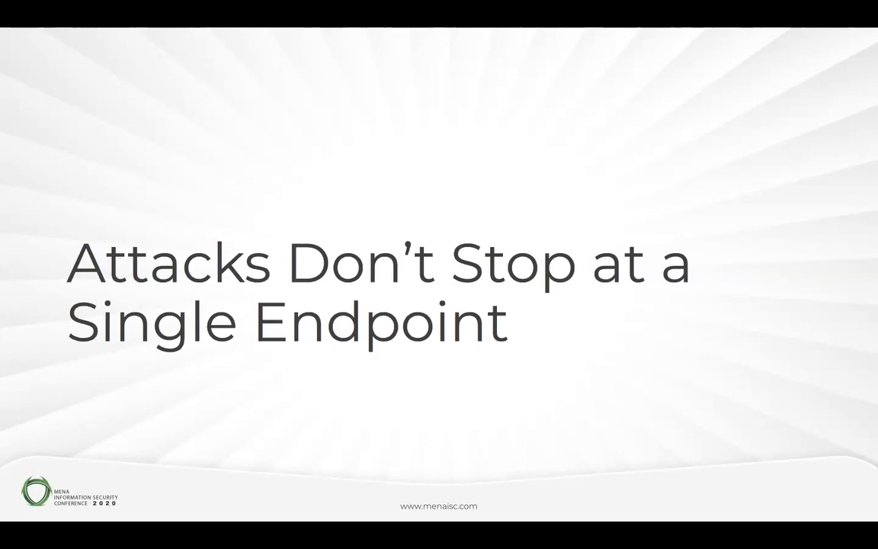
pyautogui.press('Right')
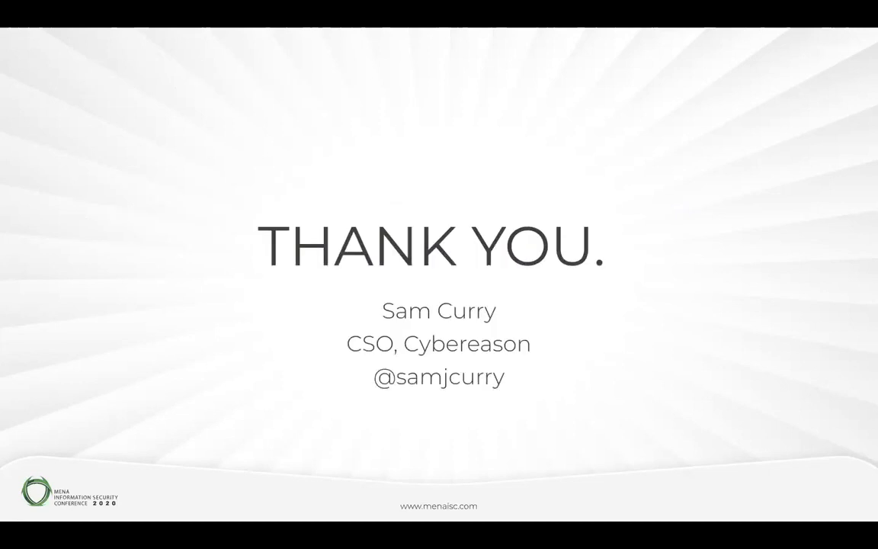